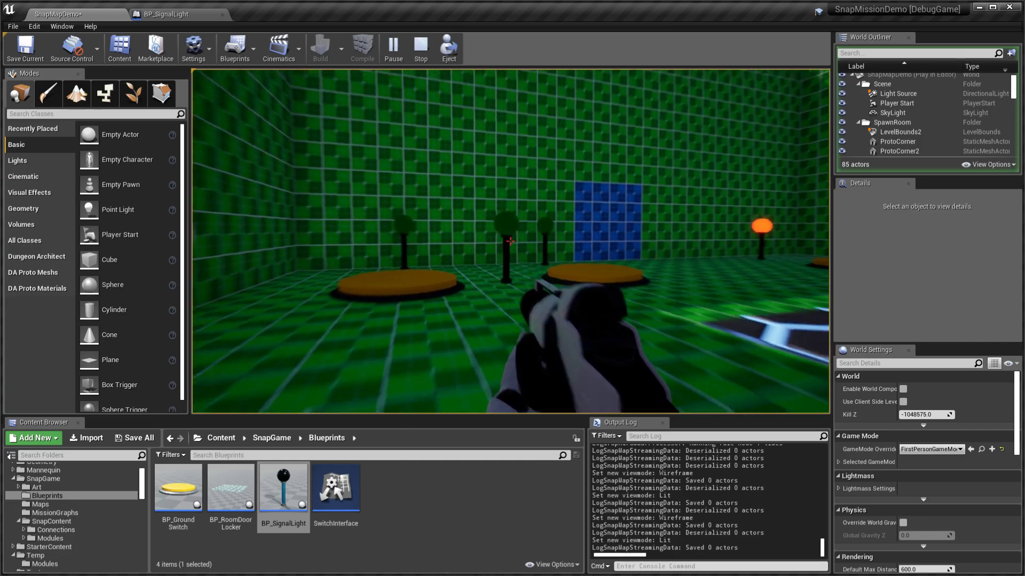
Step: Stop the running Play In Editor session
{"action": "left_click", "coordinate": [419, 48]}
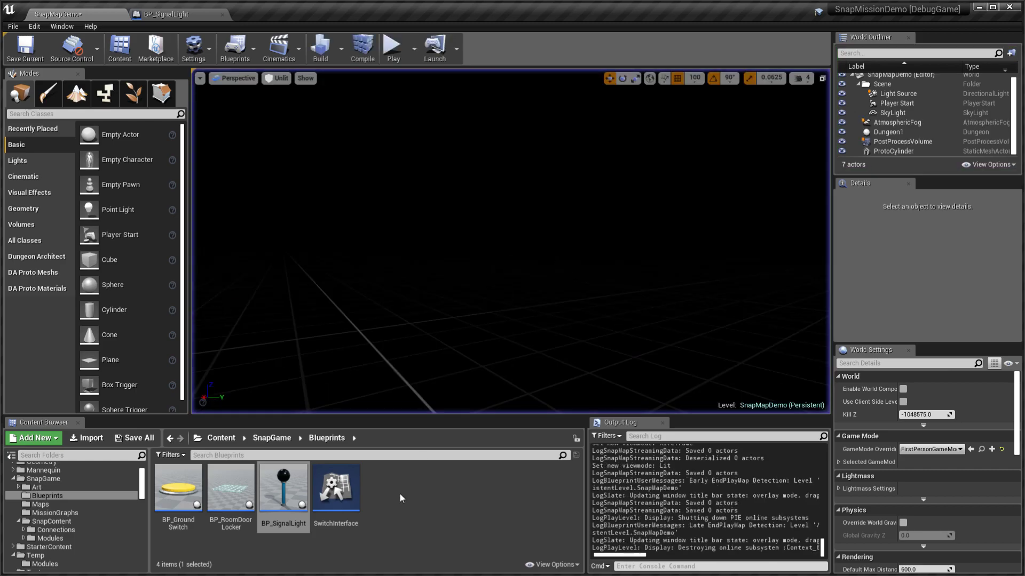
Step: In BP_SignalLight's Class Settings, add the SnapMapSerializable interface
{"action": "left_click", "coordinate": [165, 14]}
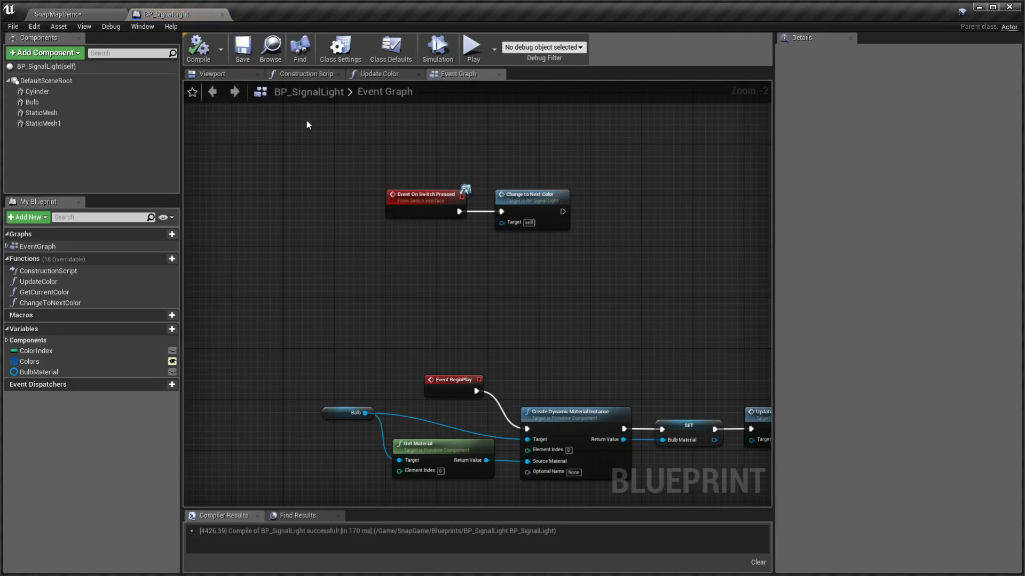
{"action": "left_click", "coordinate": [340, 49]}
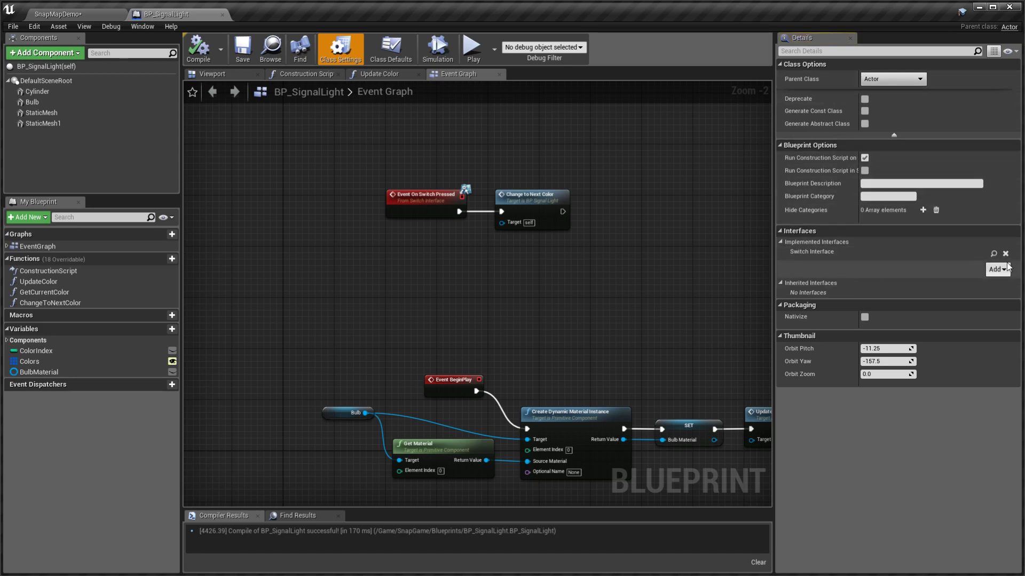
{"action": "left_click", "coordinate": [994, 268]}
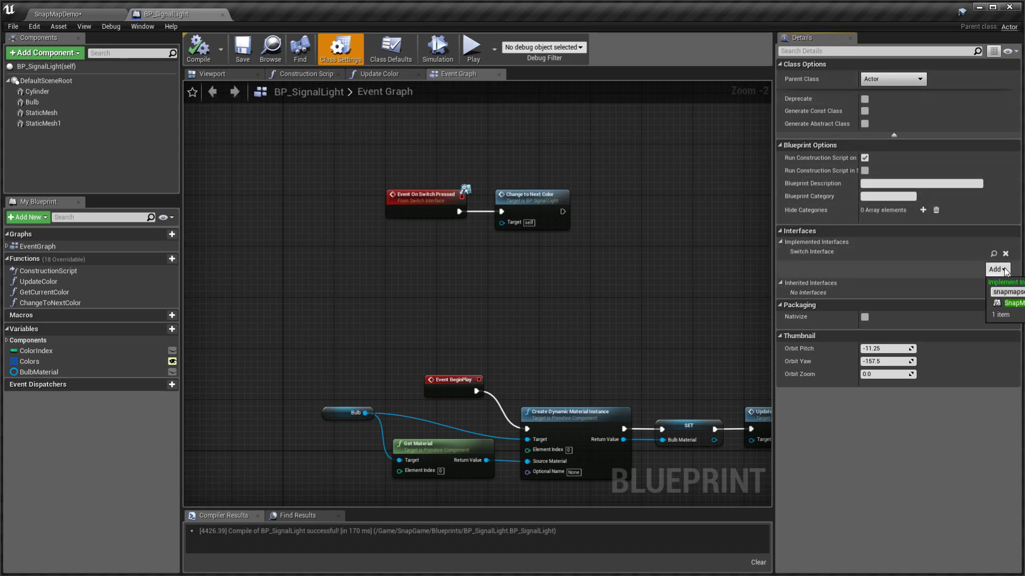
{"action": "left_click", "coordinate": [1008, 302]}
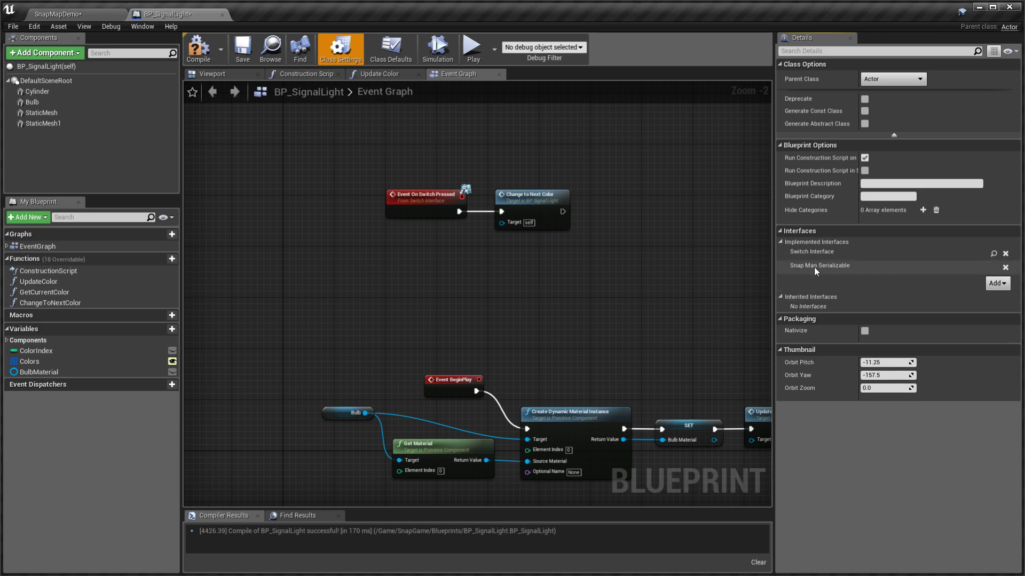
{"action": "mouse_move", "coordinate": [863, 268]}
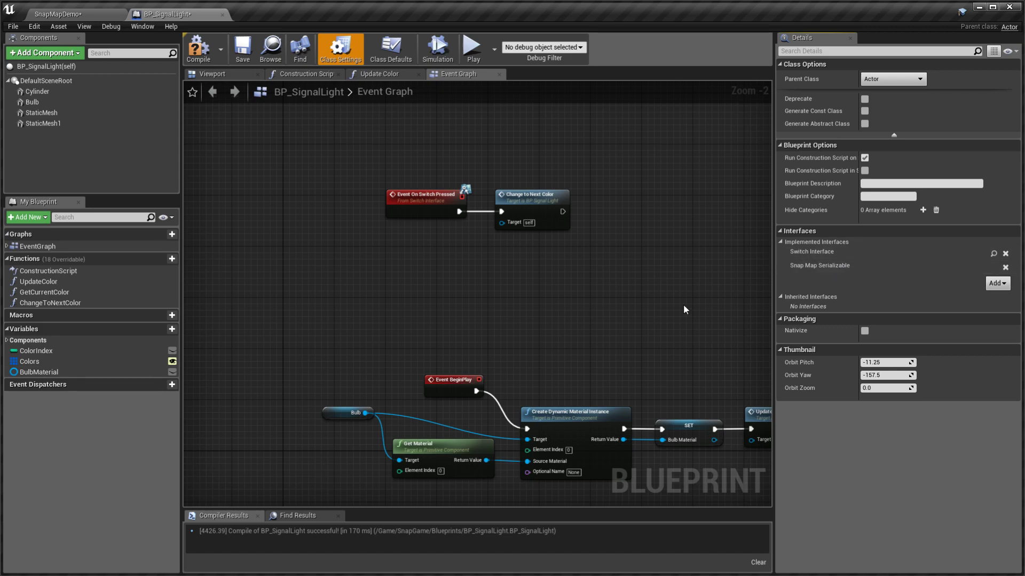
{"action": "mouse_move", "coordinate": [29, 362]}
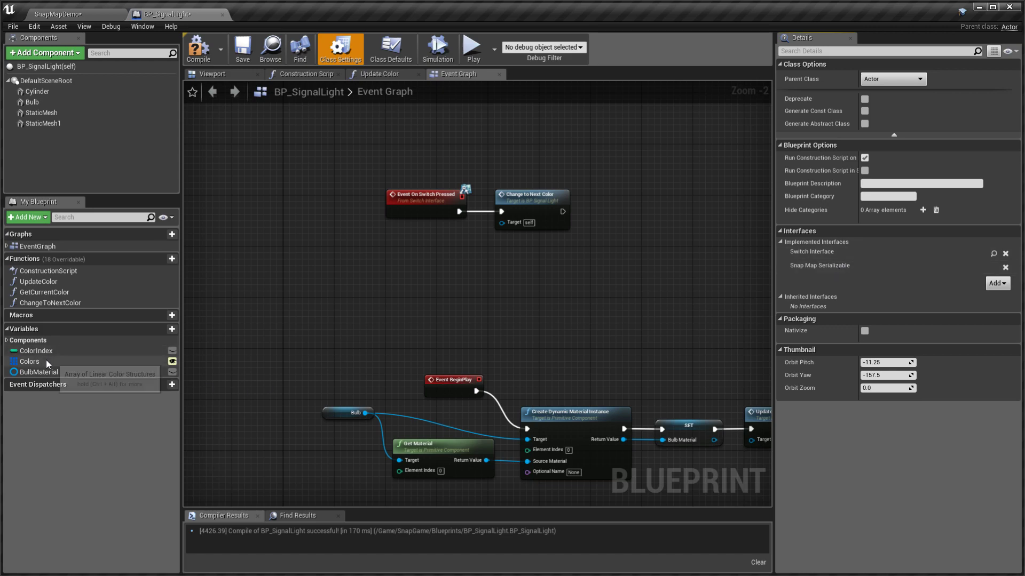
Step: Select the ColorIndex variable and tick SaveGame in its Details
{"action": "left_click", "coordinate": [36, 351]}
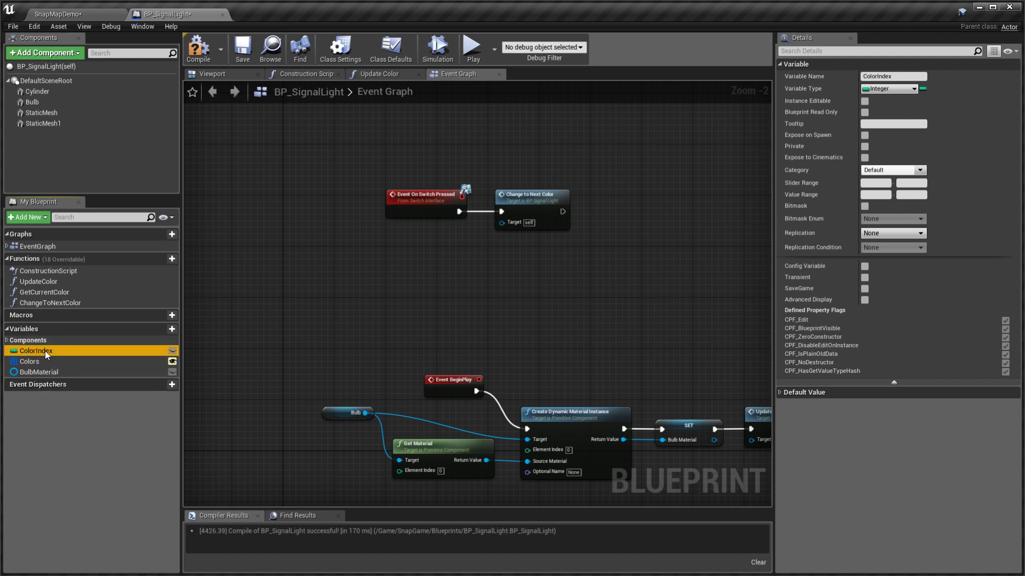
{"action": "mouse_move", "coordinate": [864, 288]}
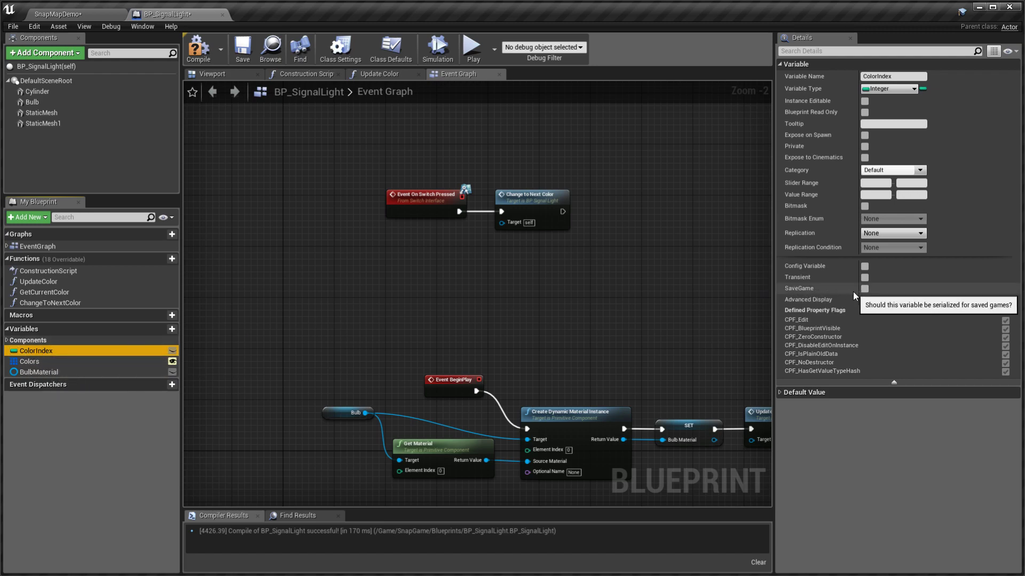
{"action": "left_click", "coordinate": [864, 288]}
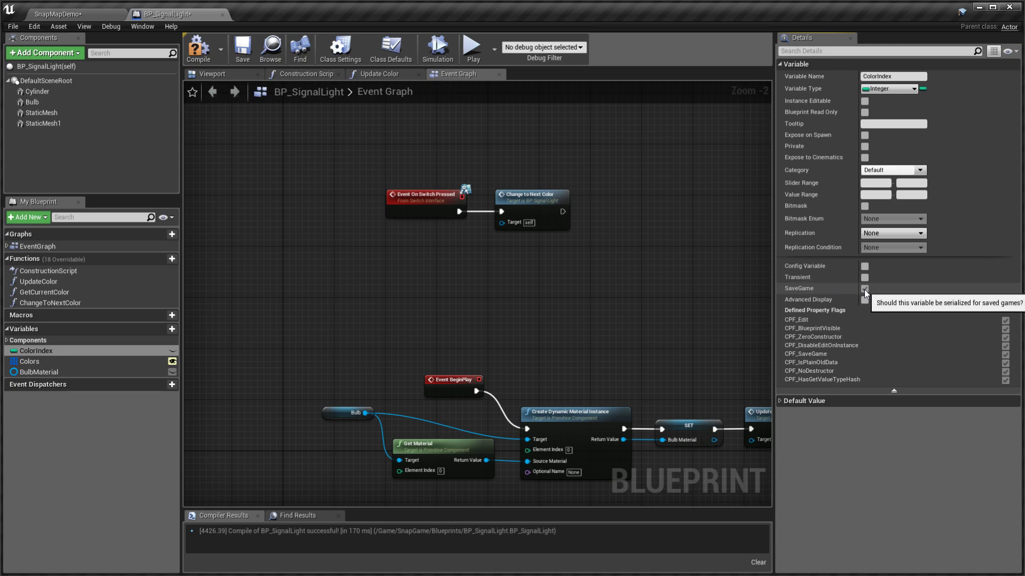
{"action": "left_click", "coordinate": [864, 288]}
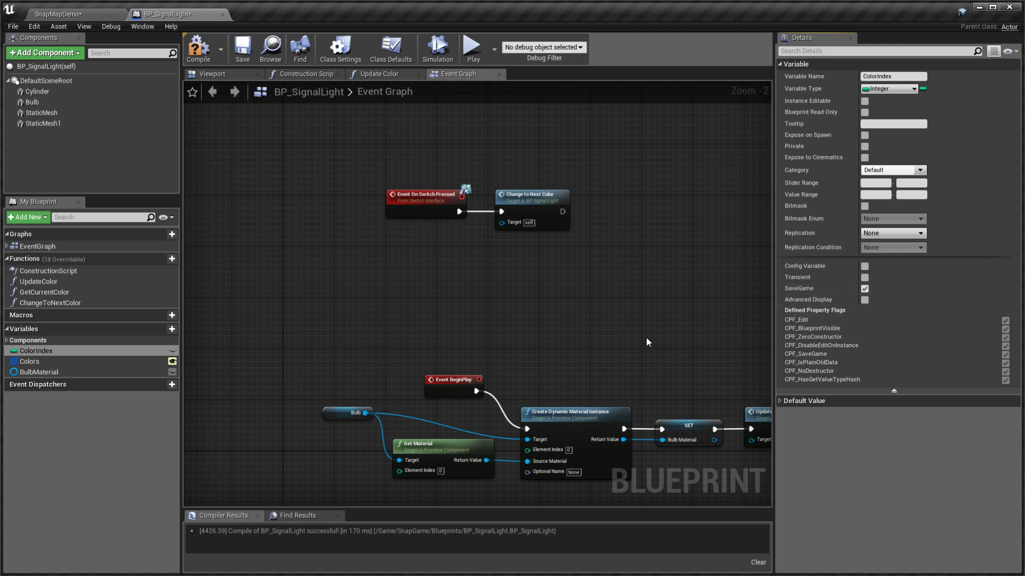
{"action": "mouse_move", "coordinate": [208, 88]}
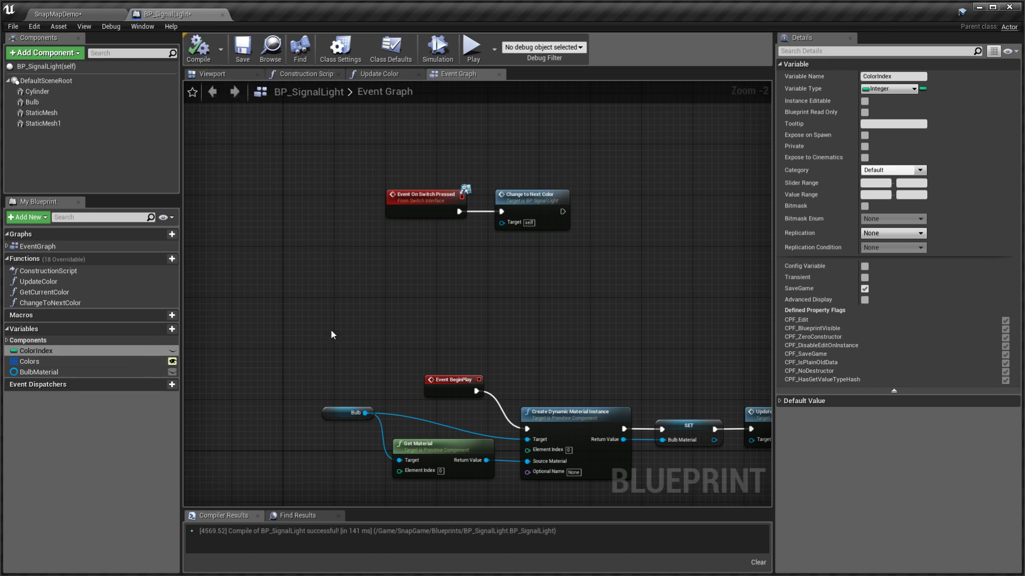
{"action": "mouse_move", "coordinate": [354, 340]}
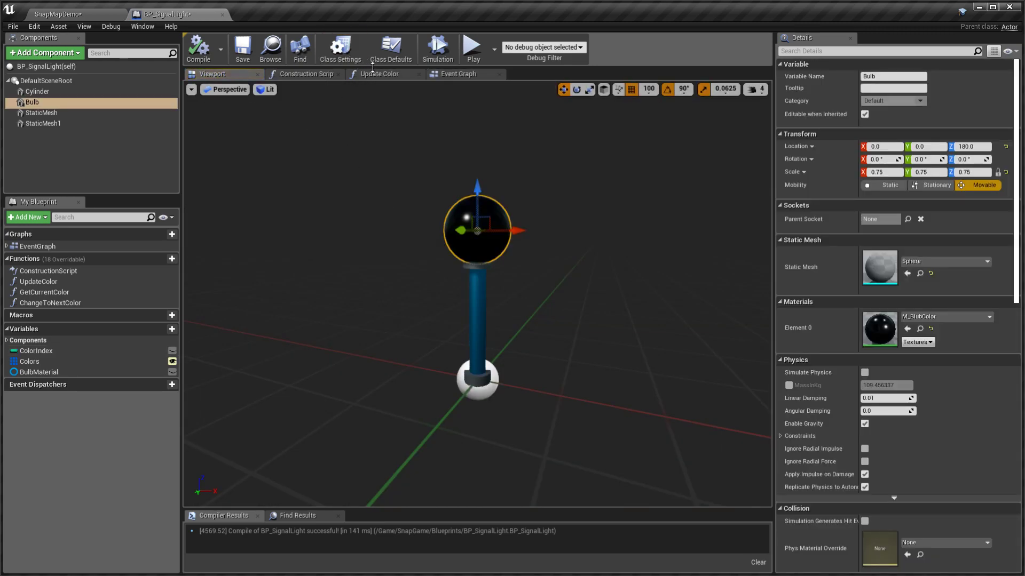
Step: Add an Event On Snap Data Loaded node to the Event Graph
{"action": "left_click", "coordinate": [465, 73]}
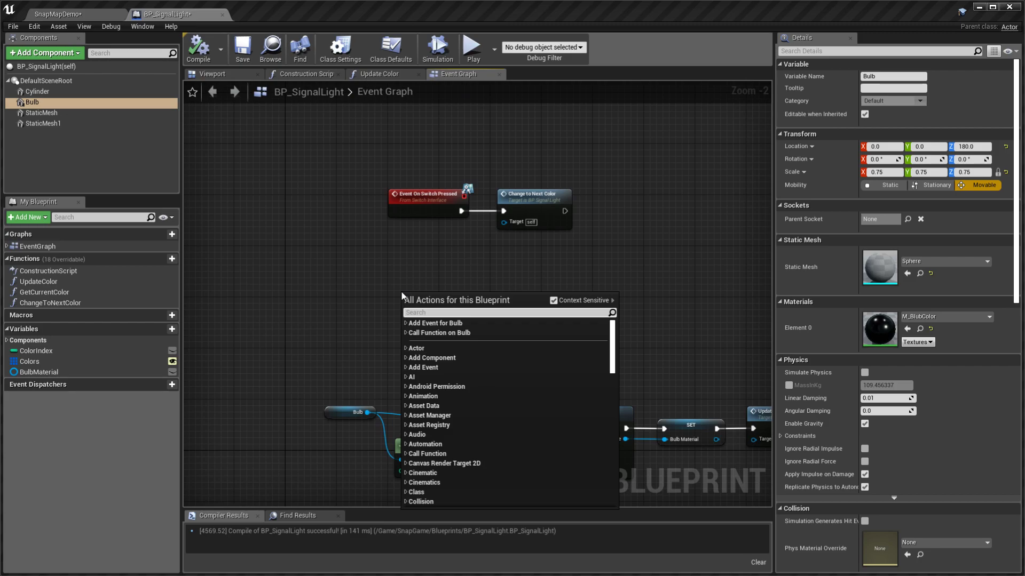
{"action": "type", "text": "onsnap"}
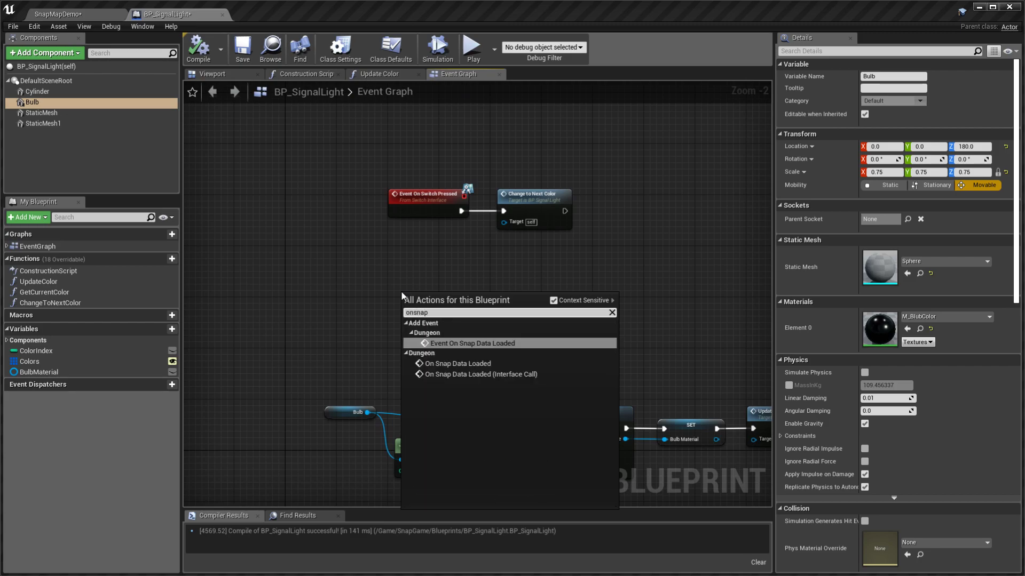
{"action": "left_click", "coordinate": [469, 343]}
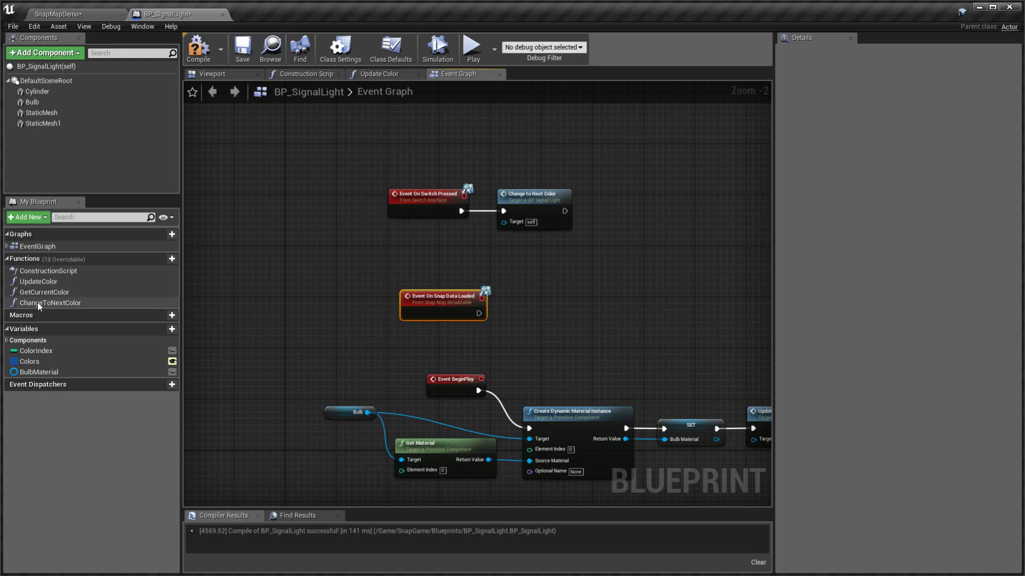
Step: Wire the event to an Update Color call and compile BP_SignalLight
{"action": "left_click", "coordinate": [38, 281]}
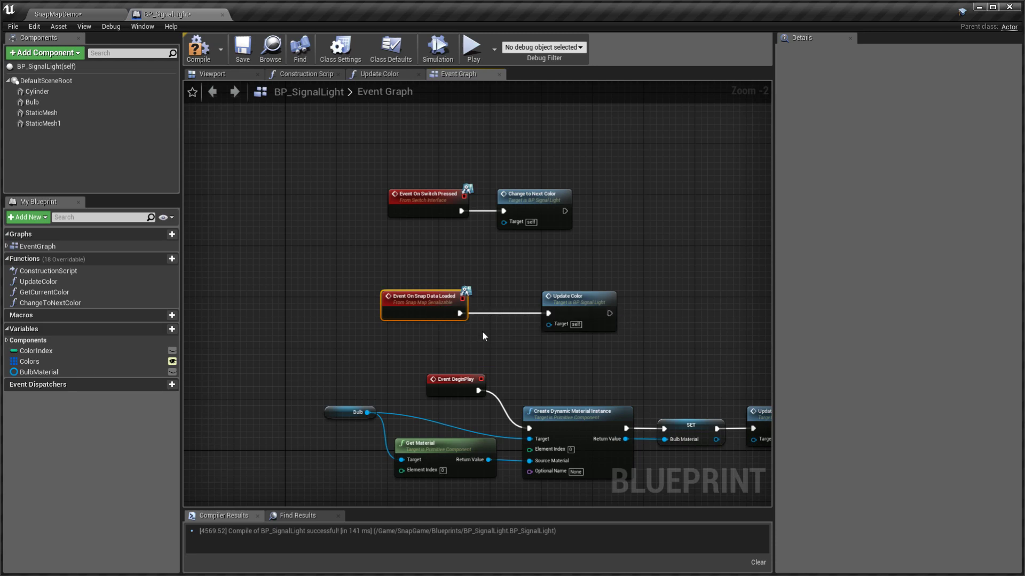
{"action": "left_click", "coordinate": [574, 297]}
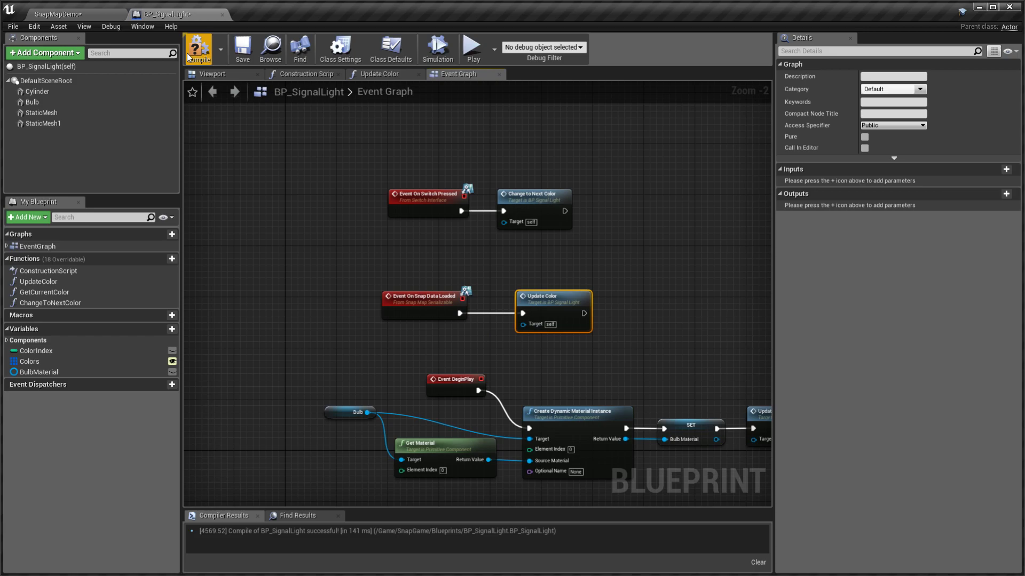
{"action": "left_click", "coordinate": [198, 48]}
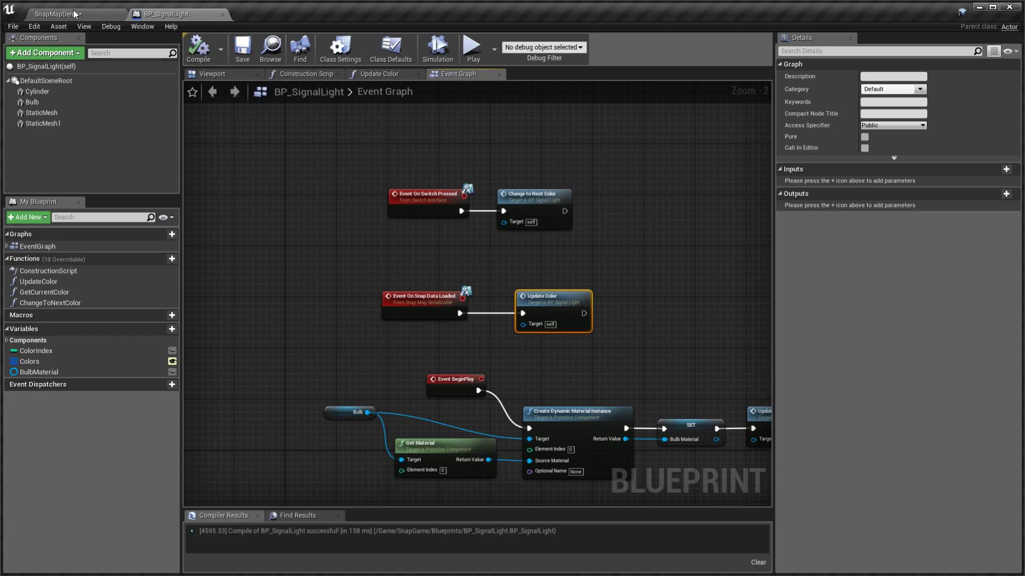
Step: Run and stop a play-test of the SnapMapDemo level
{"action": "left_click", "coordinate": [471, 47]}
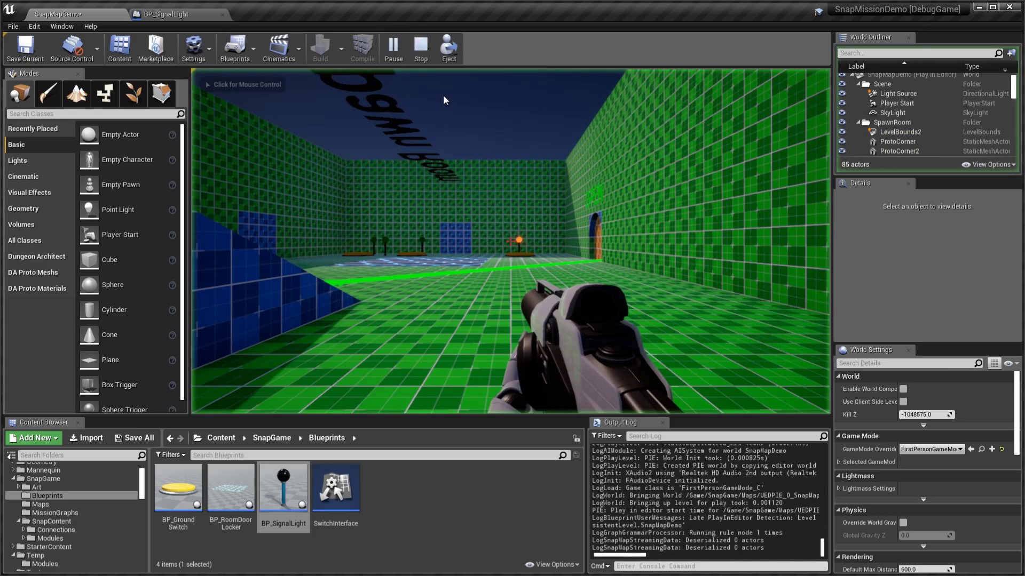
{"action": "left_click", "coordinate": [420, 48]}
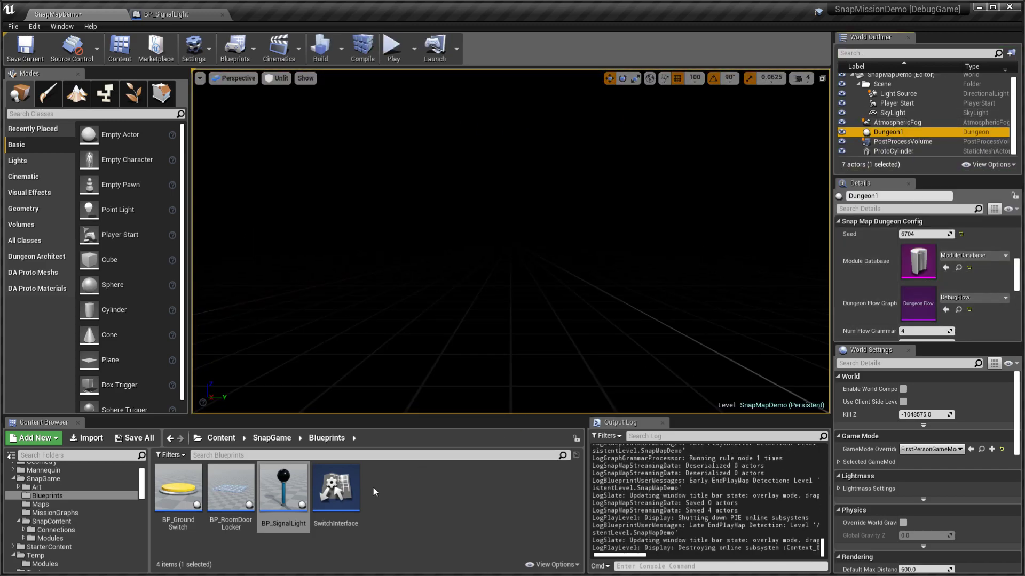
{"action": "mouse_move", "coordinate": [335, 503]}
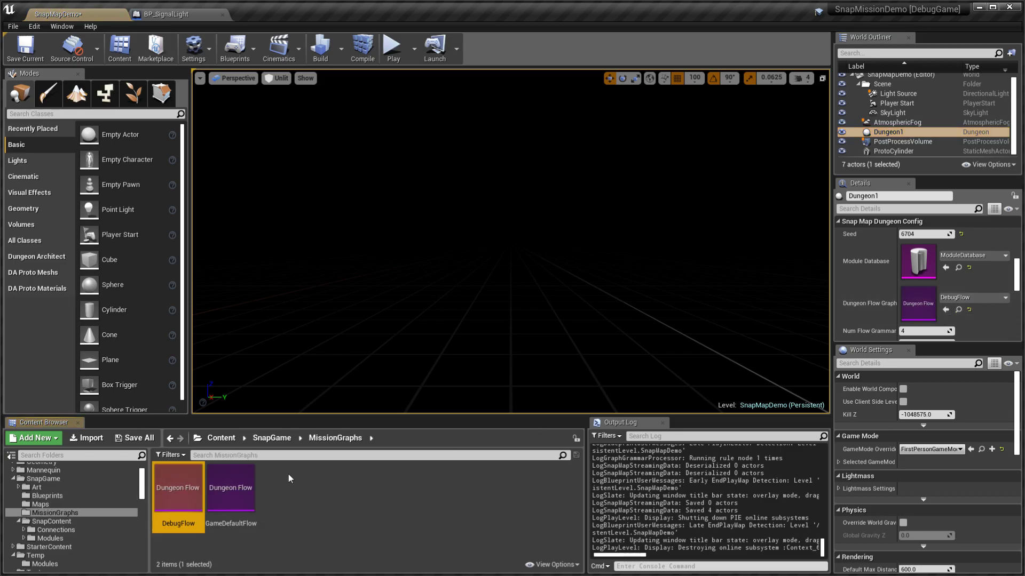
Step: Assign GameDefaultFlow as Dungeon1's flow graph, then play and stop the level
{"action": "left_click", "coordinate": [230, 487]}
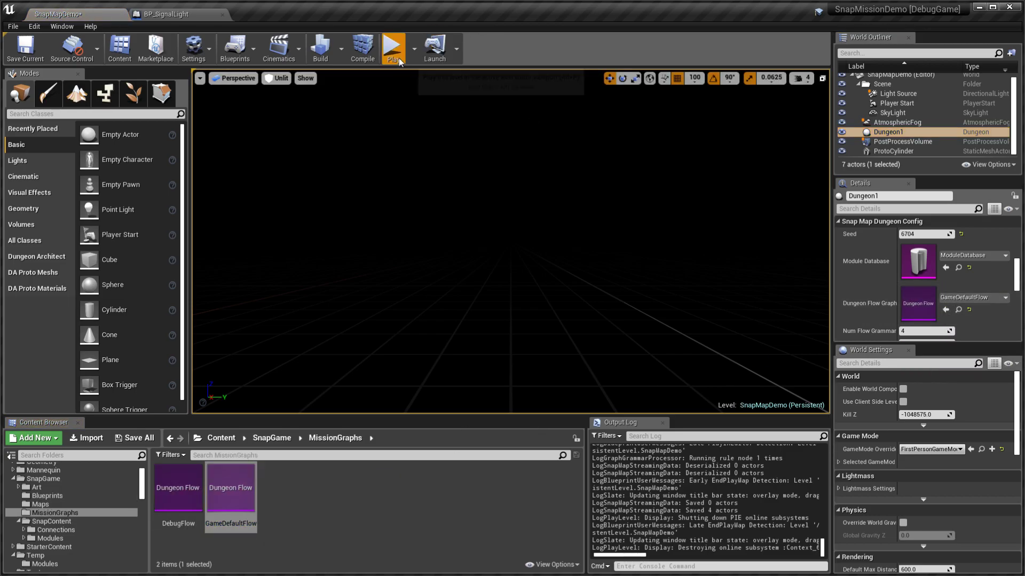
{"action": "left_click", "coordinate": [393, 47]}
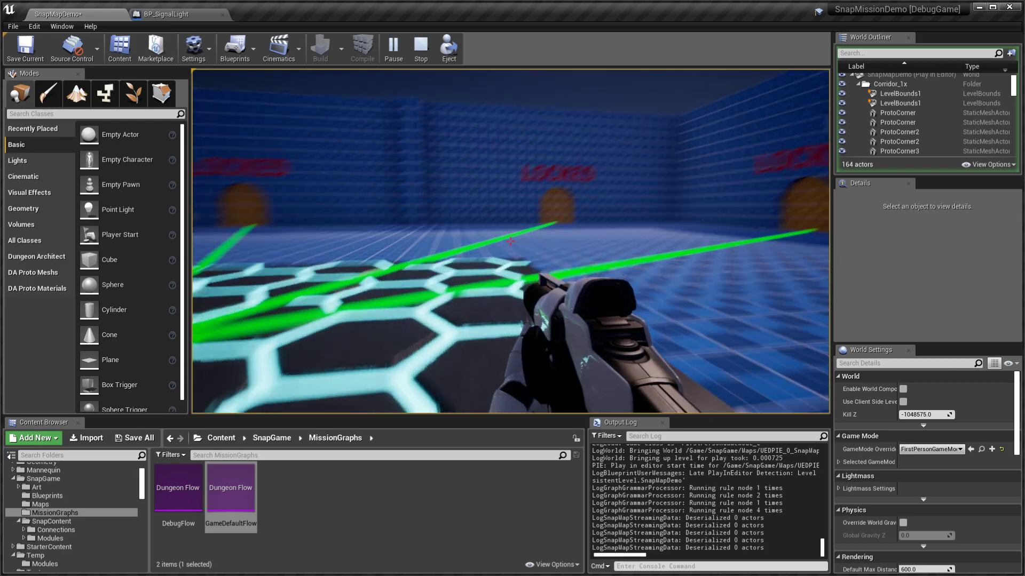
{"action": "left_click", "coordinate": [419, 48]}
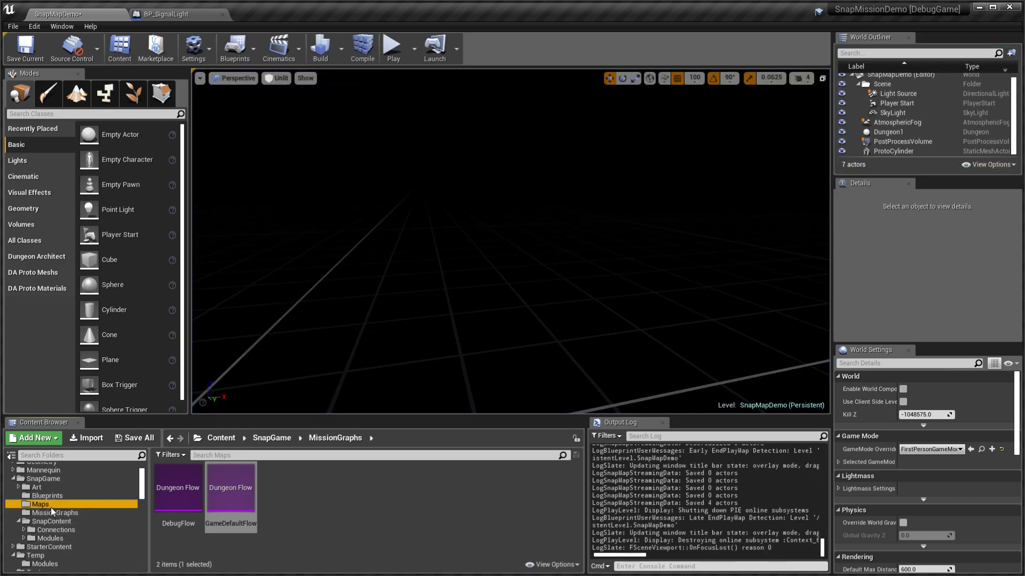
Step: Inspect SnapDoor in the ML_Room_1x1 module, then play SnapMapDemo again
{"action": "left_click", "coordinate": [48, 538]}
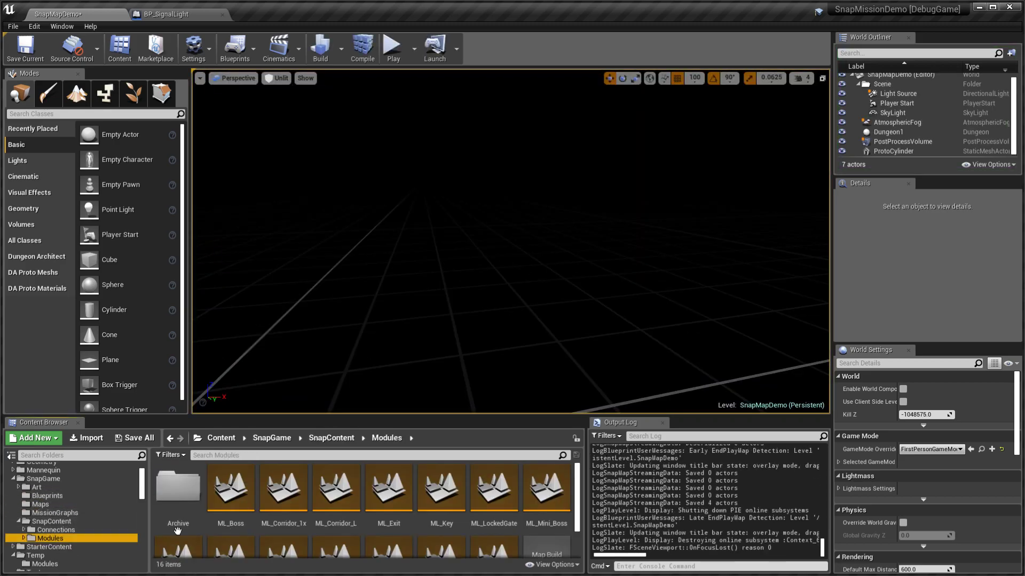
{"action": "scroll", "scroll_direction": "down", "scroll_amount": 3}
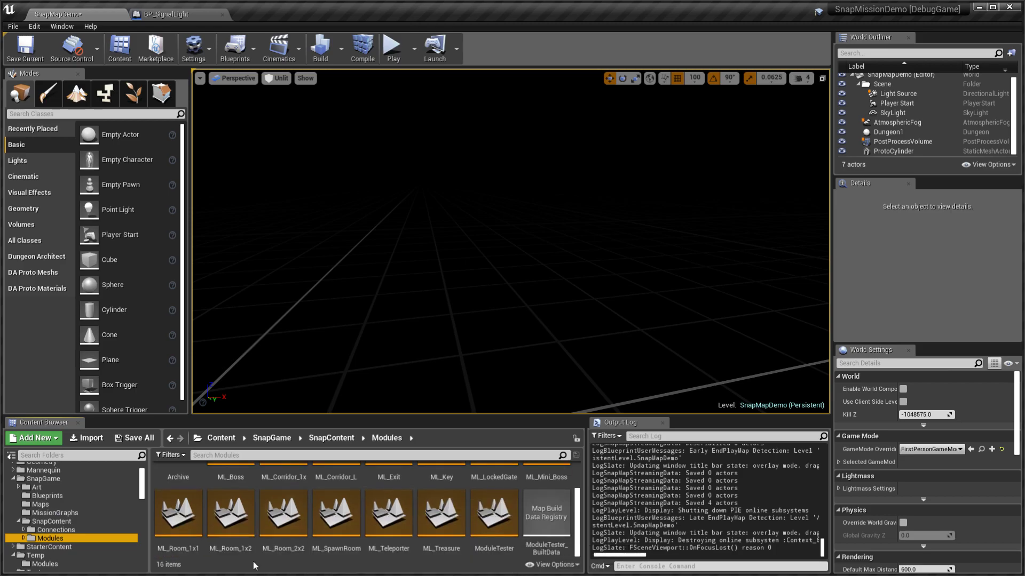
{"action": "double_click", "coordinate": [178, 516]}
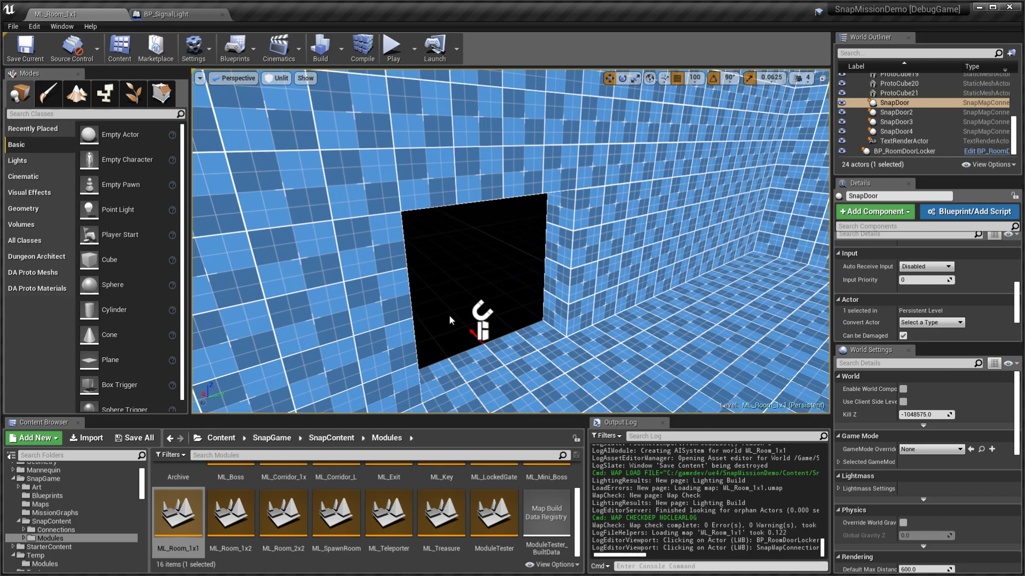
{"action": "mouse_move", "coordinate": [553, 333]}
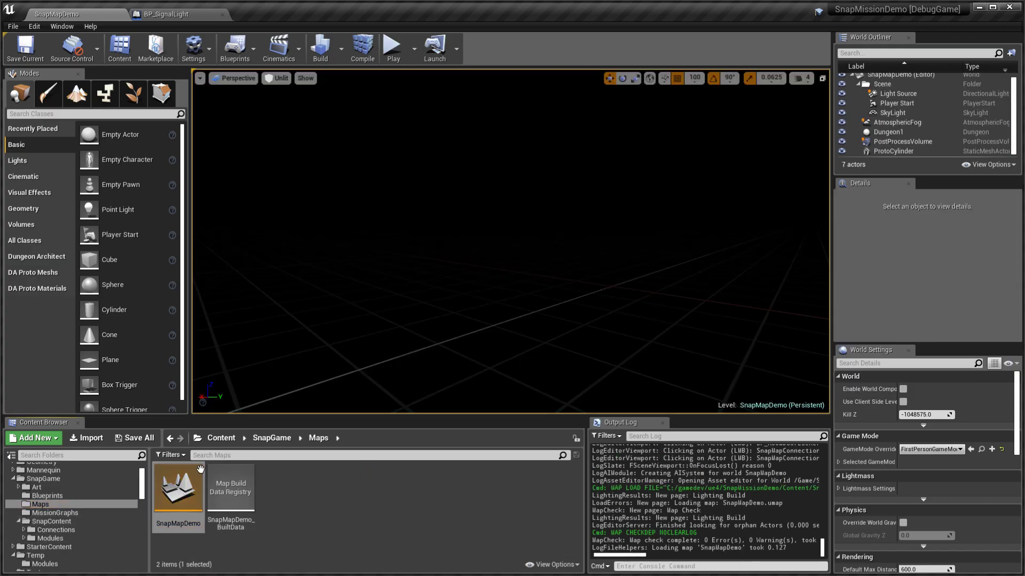
{"action": "left_click", "coordinate": [390, 48]}
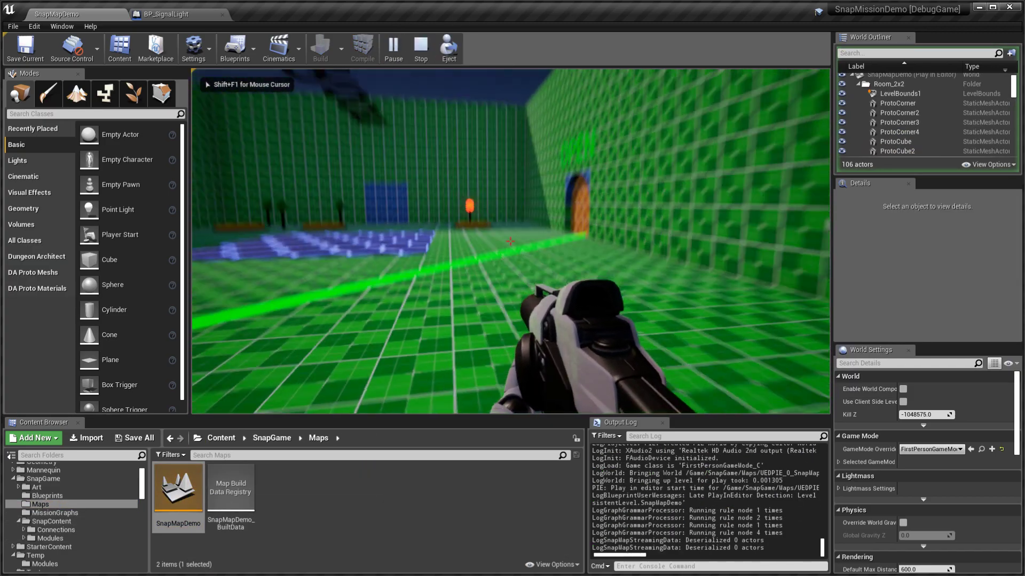